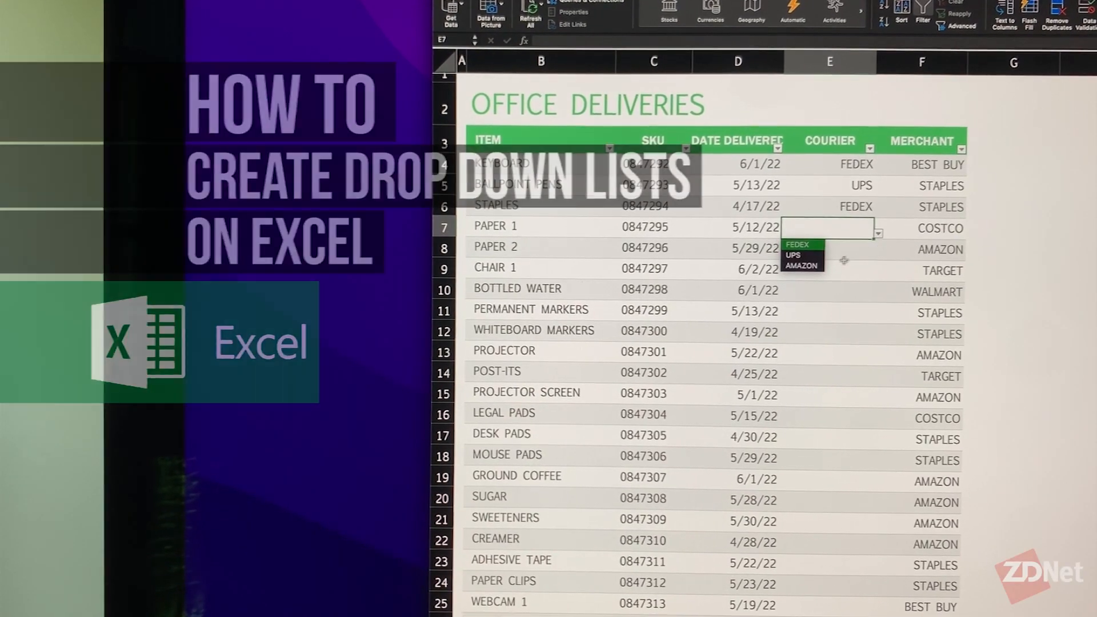
Choose UPS as Paper 1's courier and pick a courier for Paper 2 from its list.
click(793, 255)
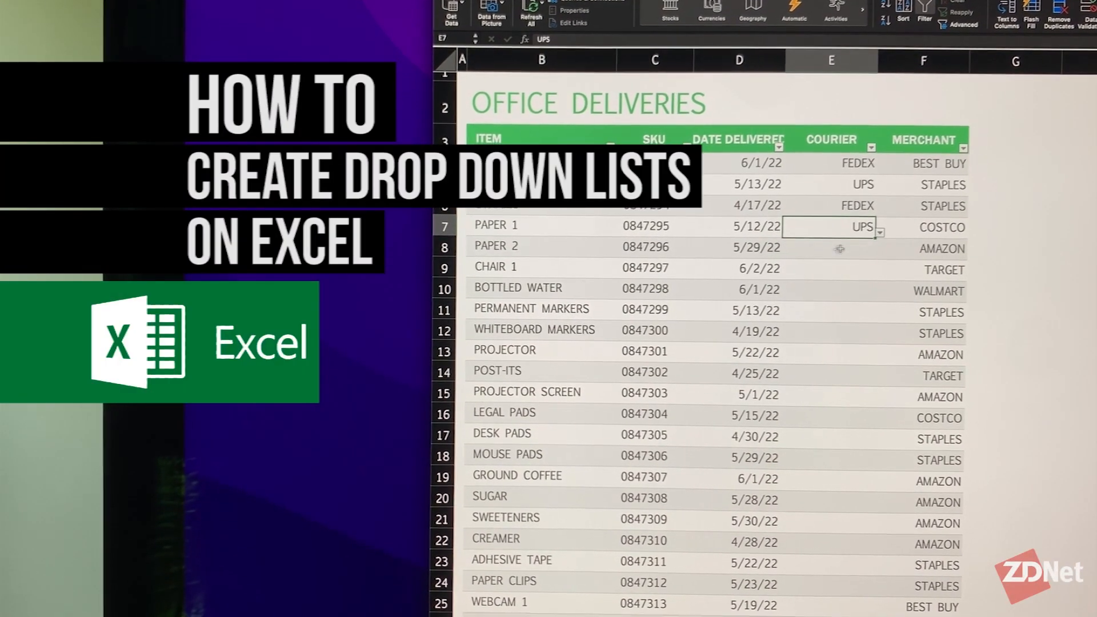
click(883, 248)
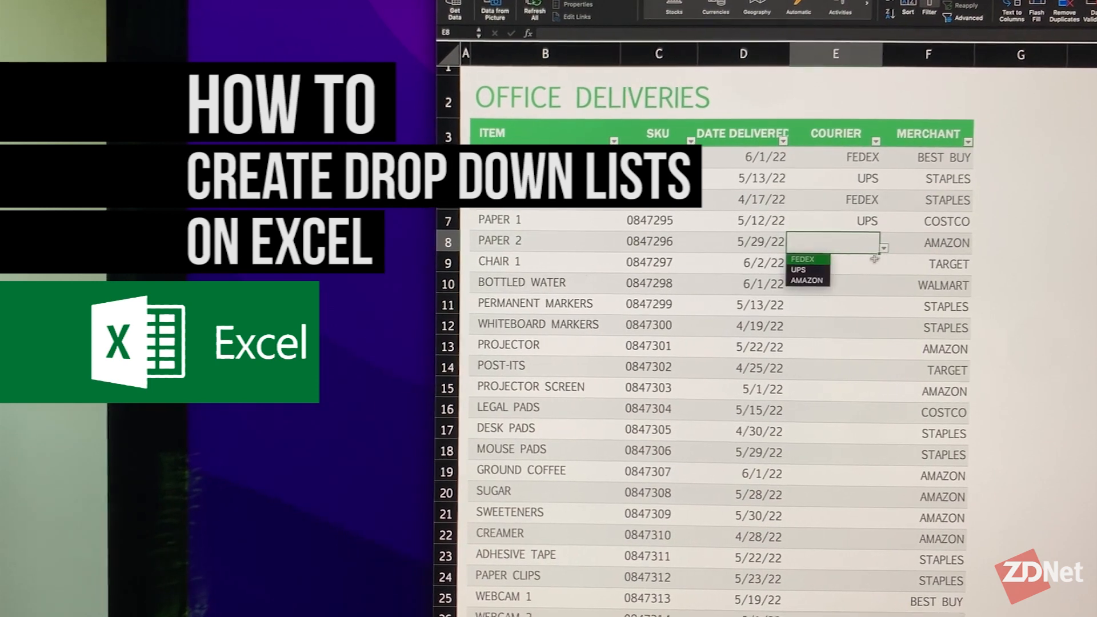
click(806, 280)
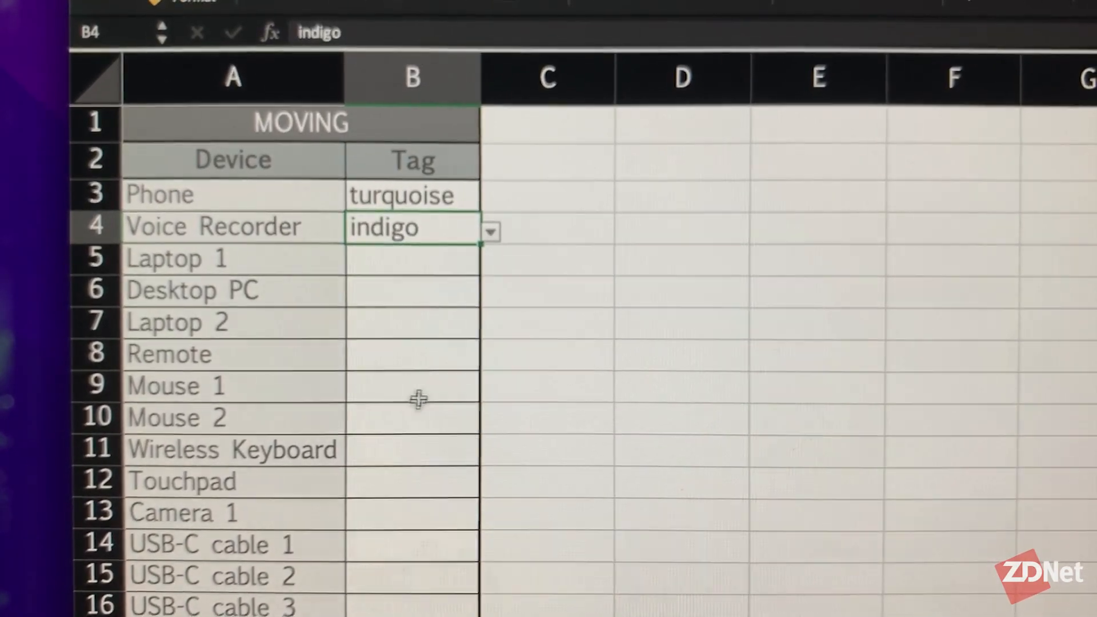
Tag Laptop 1 as 'blue' and pick BOTTLED WATER as the first key metric.
click(412, 267)
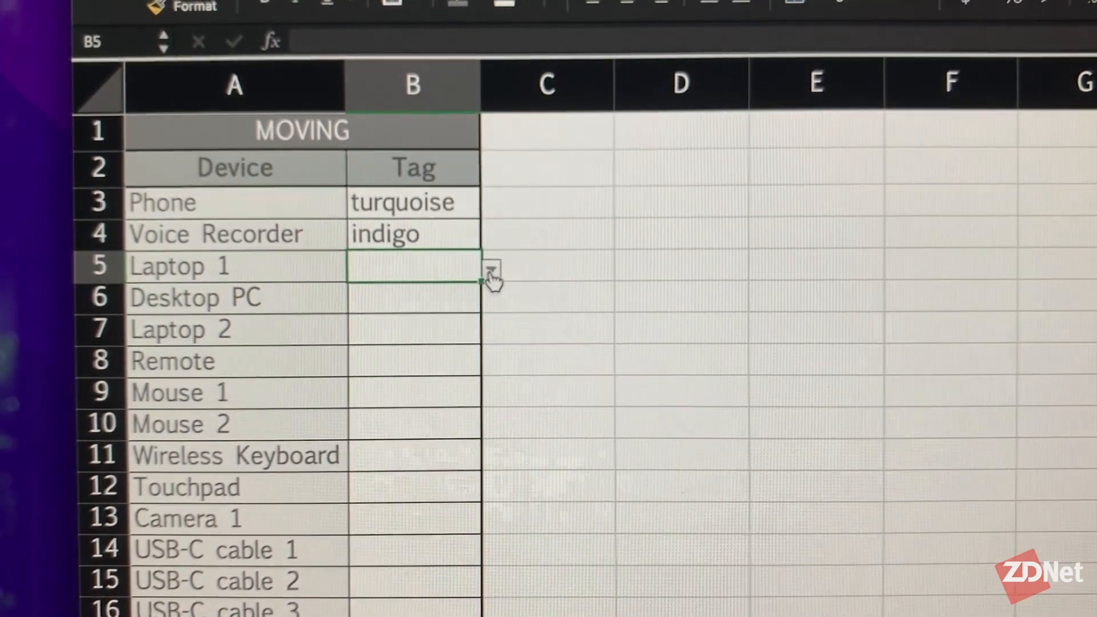
text(blue)
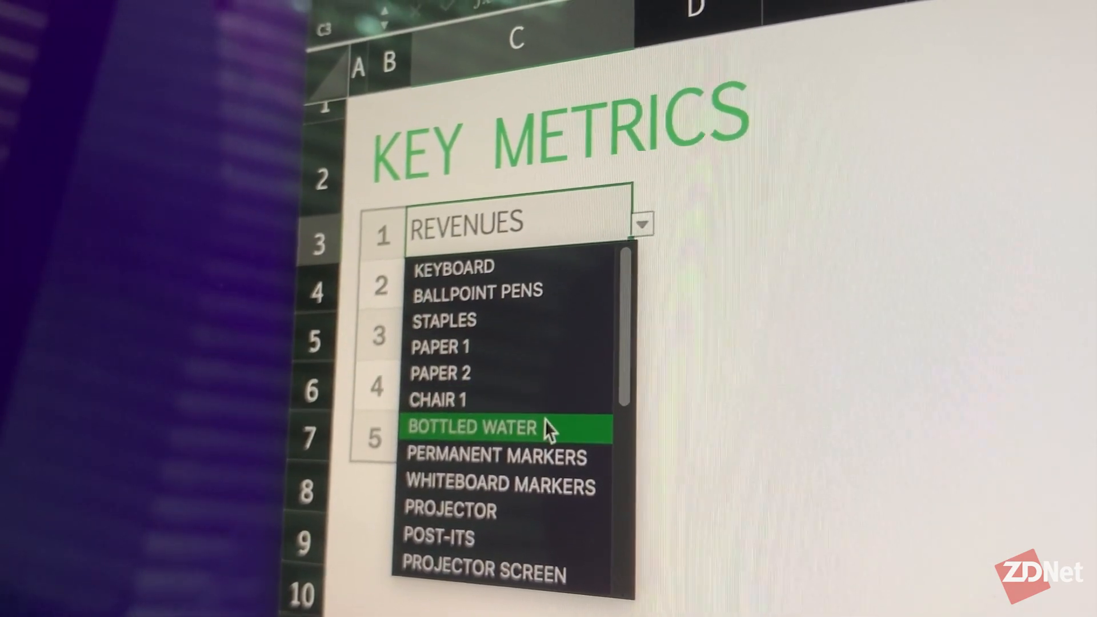
click(468, 427)
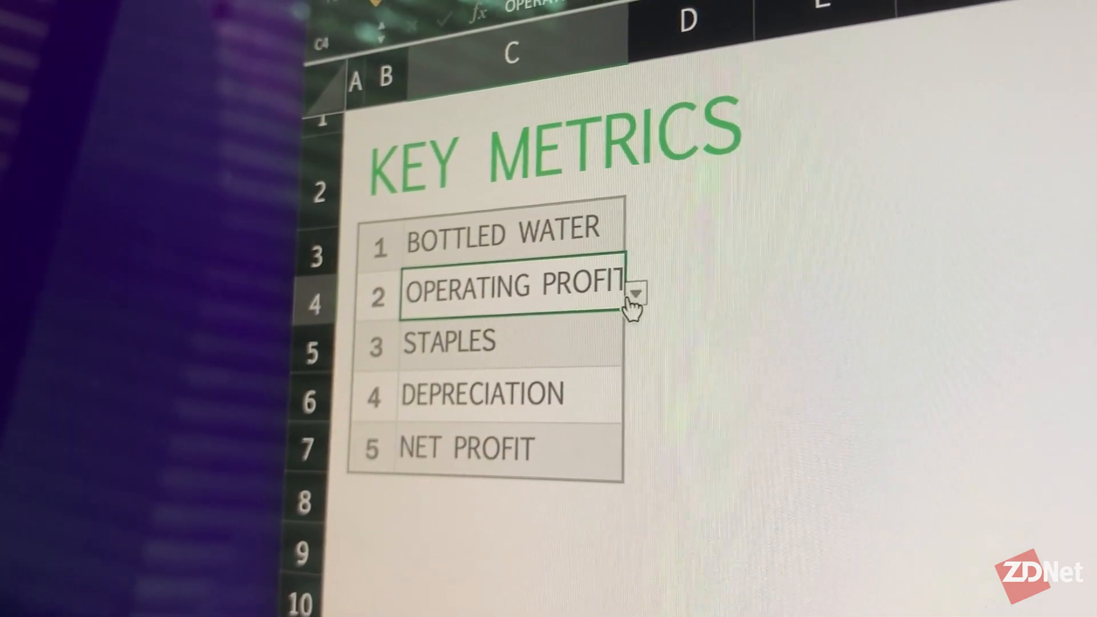
click(272, 604)
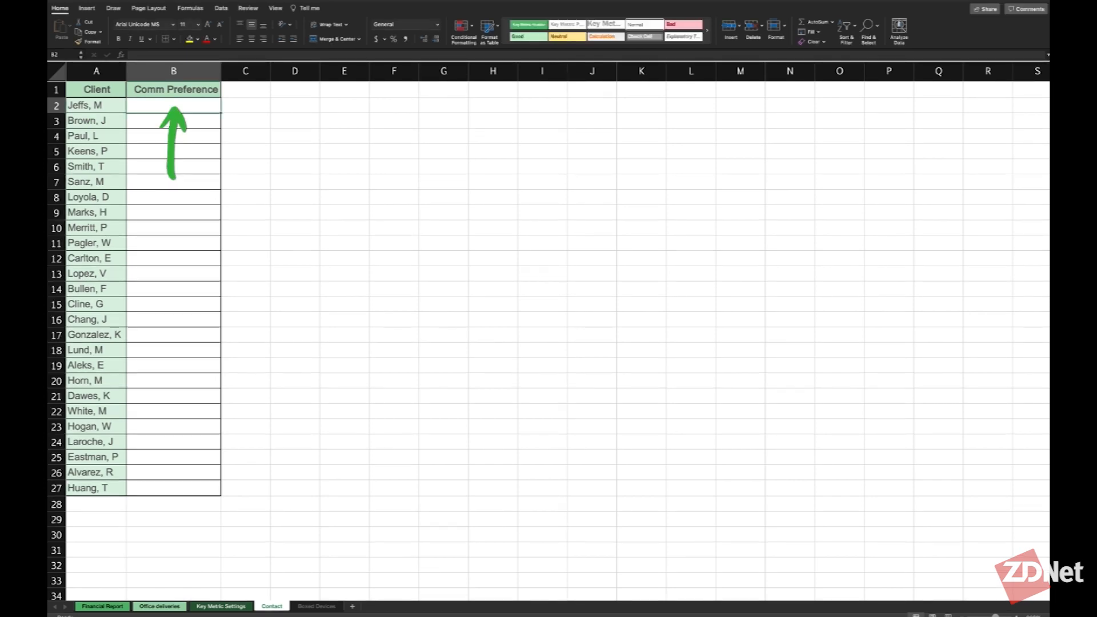
Select Comm Preference cells B2:B27 and bring up Data Validation for them.
drag(173, 105, 172, 273)
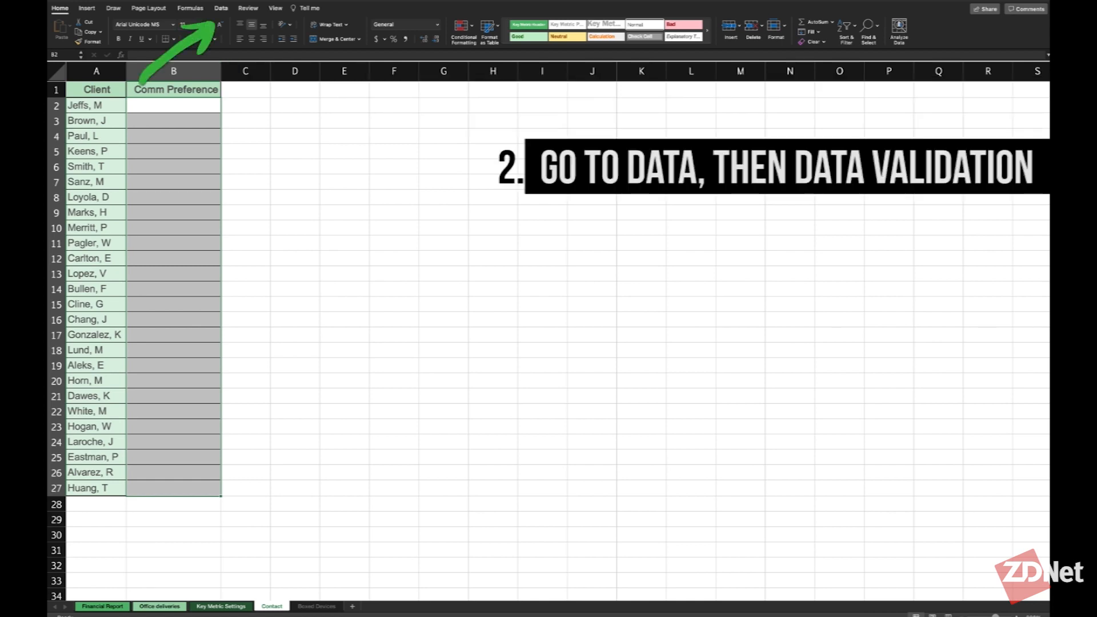
click(221, 8)
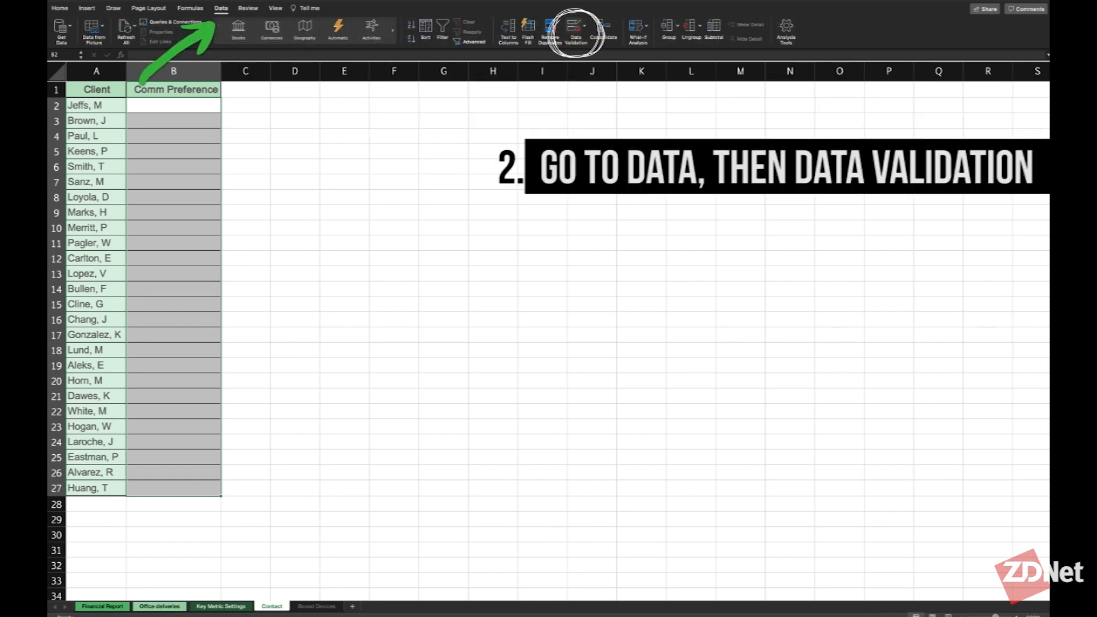
click(575, 30)
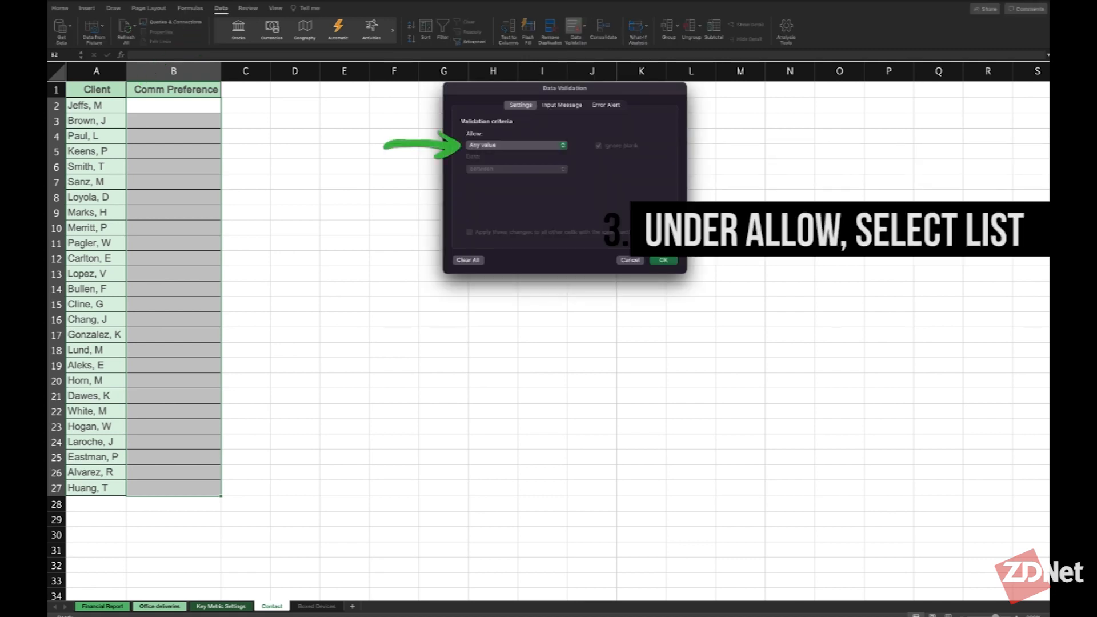
Allow only a List with source Call,Email,Text,NS.
click(515, 145)
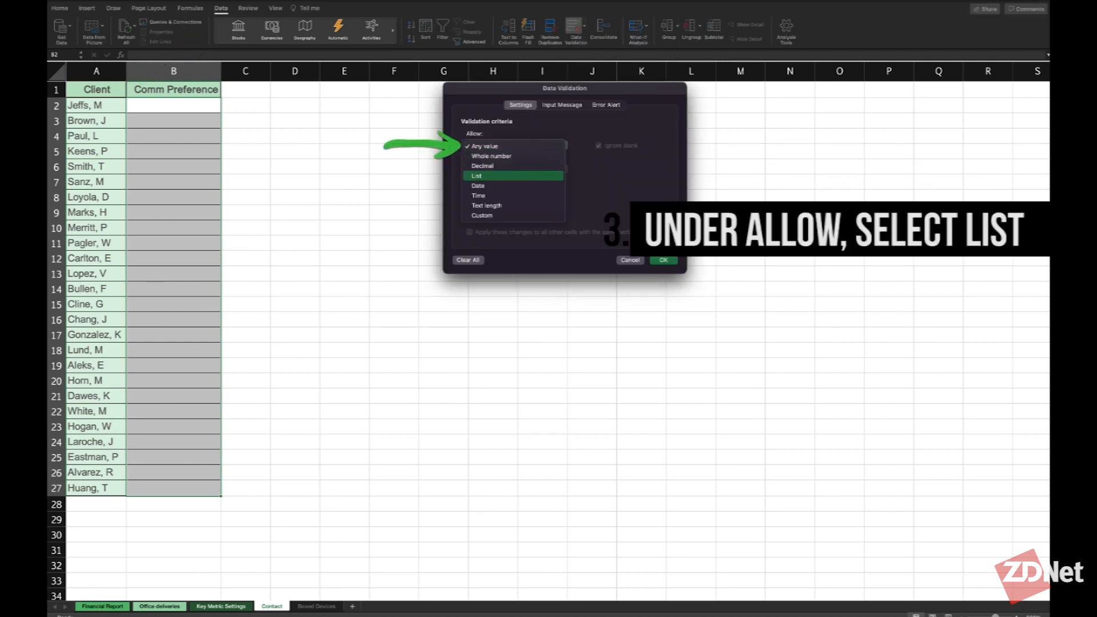
click(476, 175)
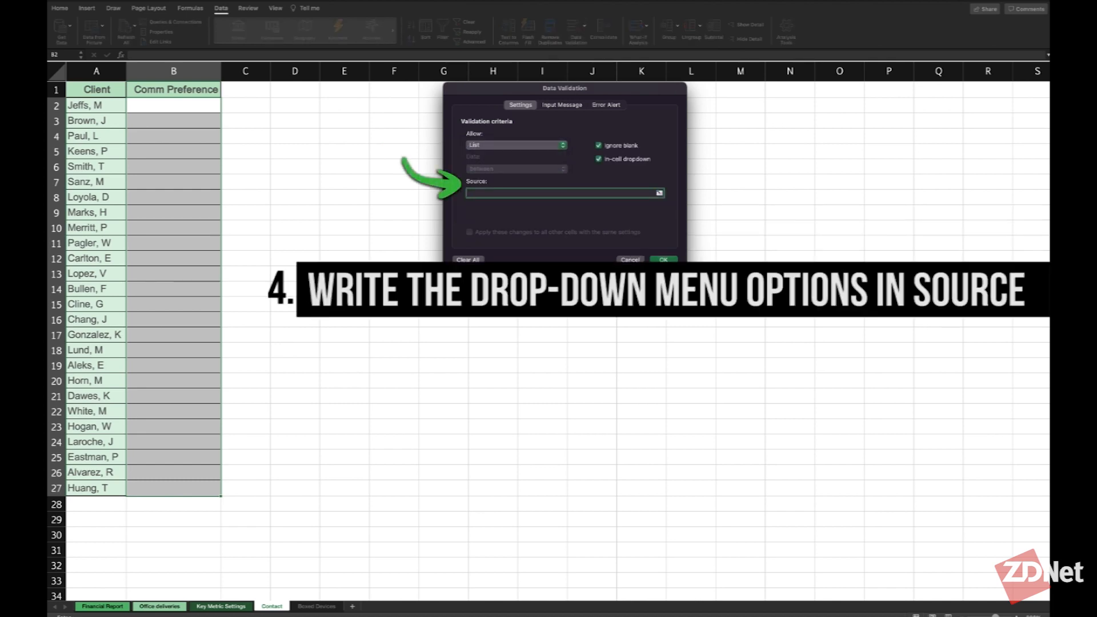
click(563, 192)
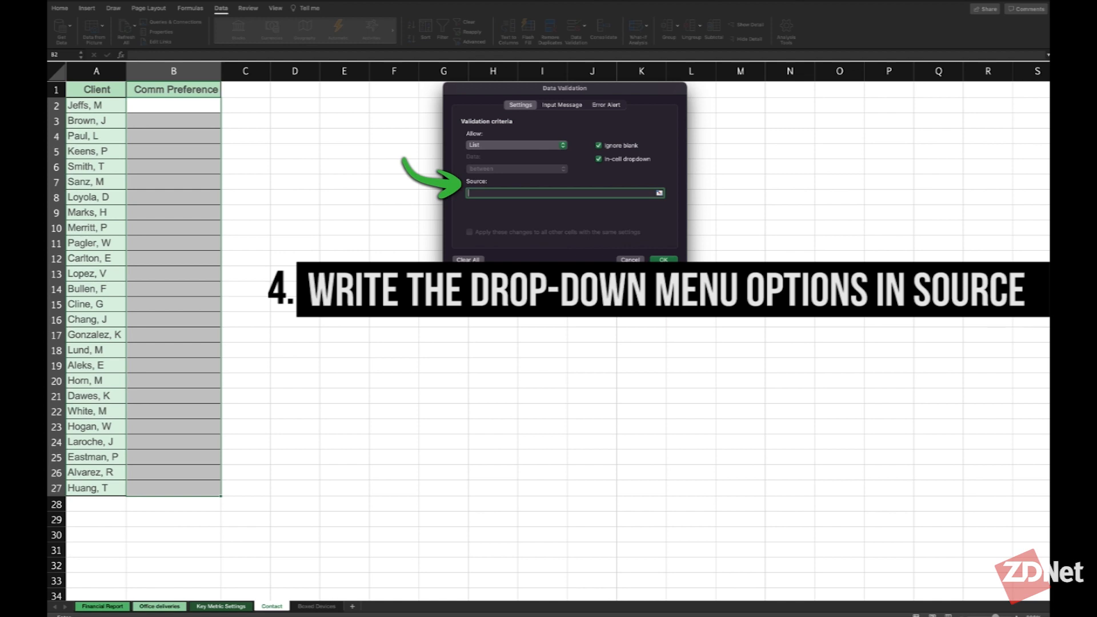
text(Call)
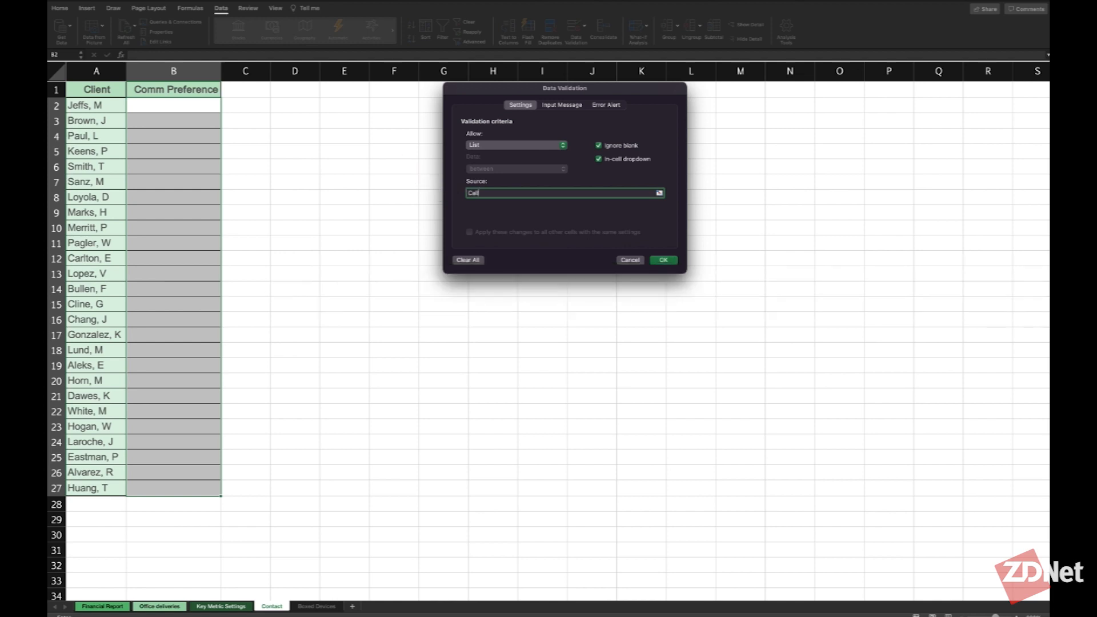
text(,Email,)
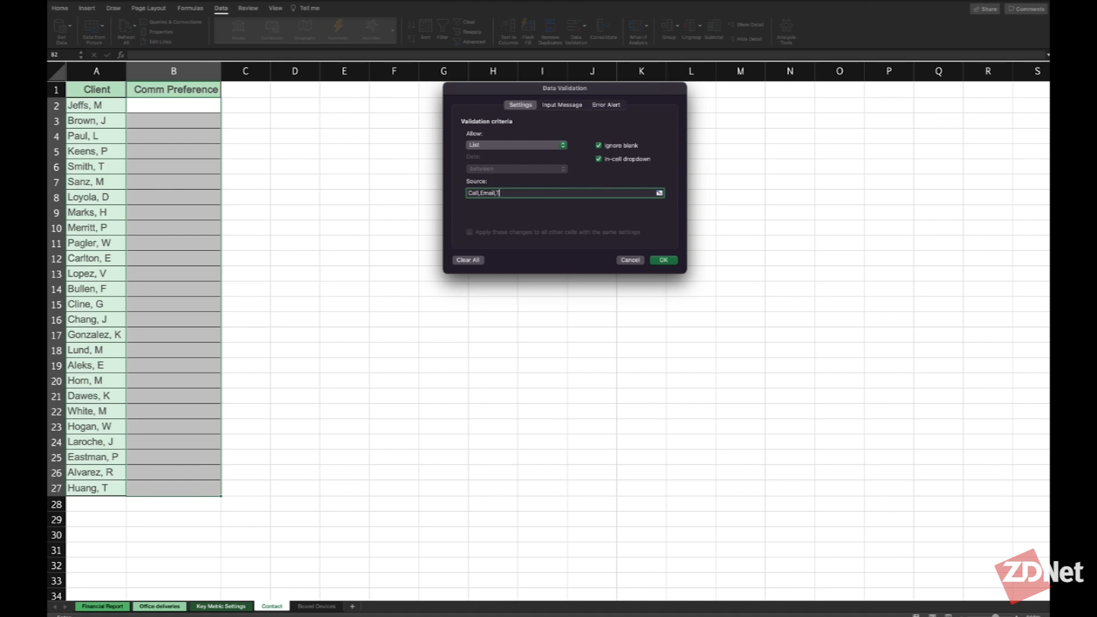
text(Text,)
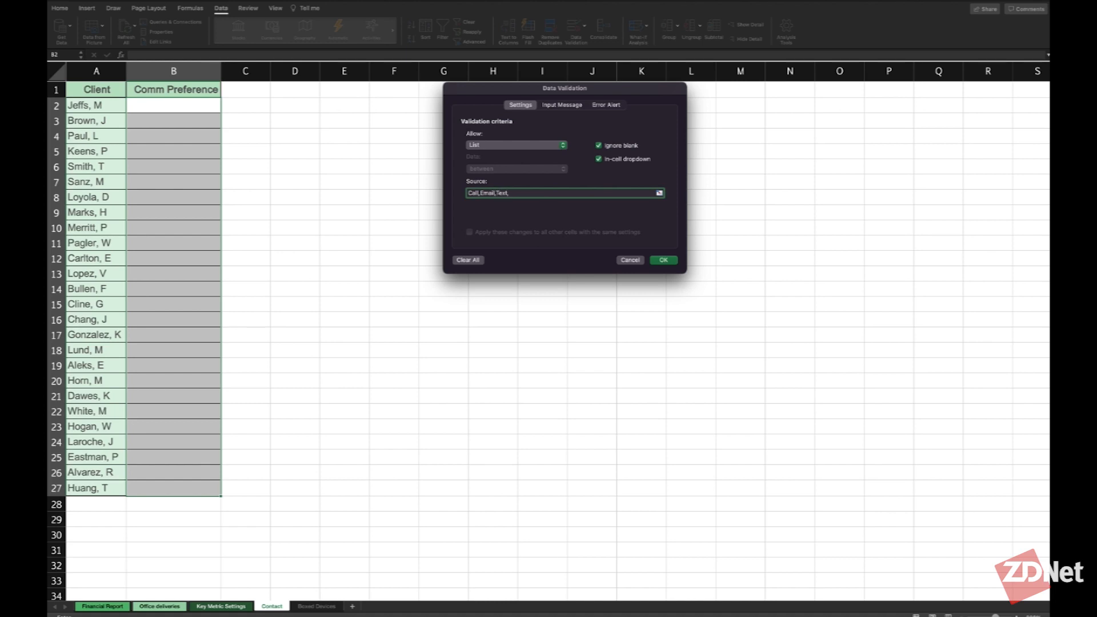
text(NS)
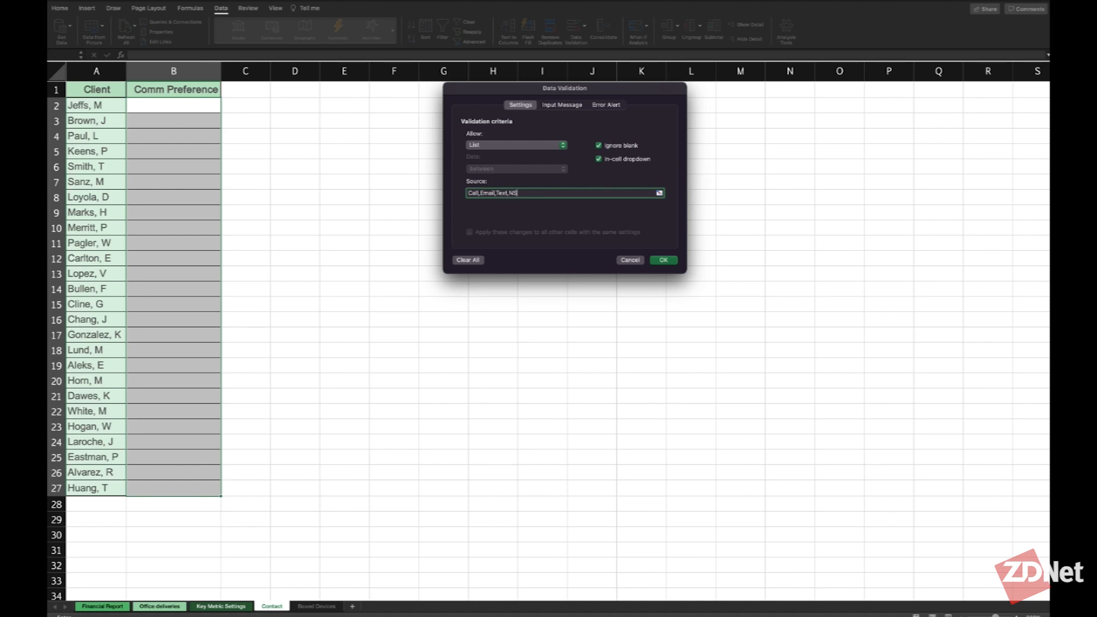
click(662, 260)
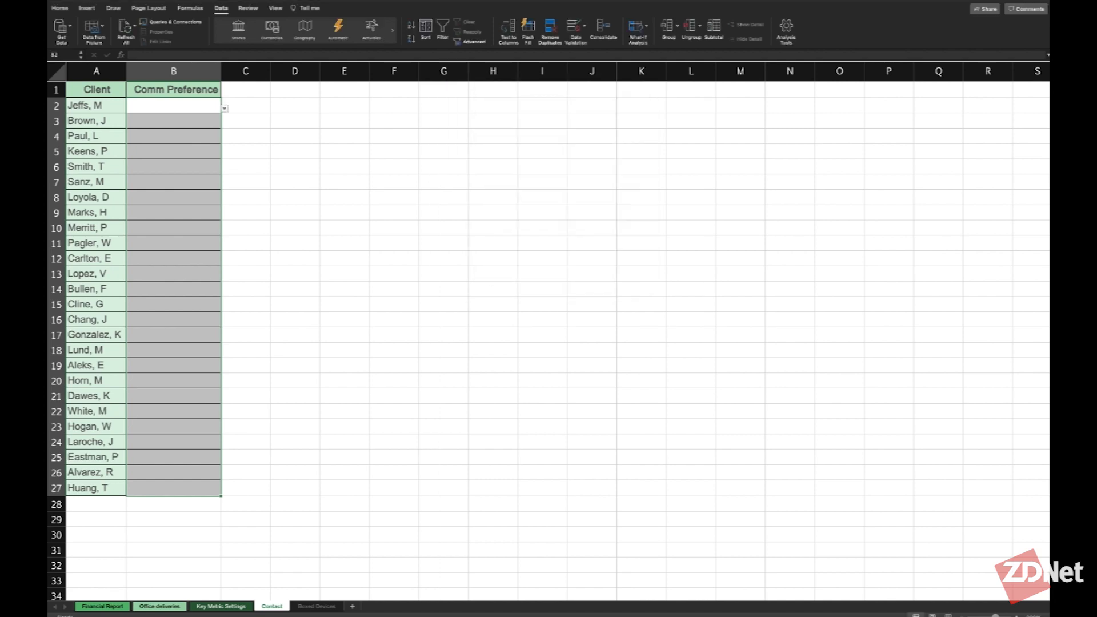
click(173, 182)
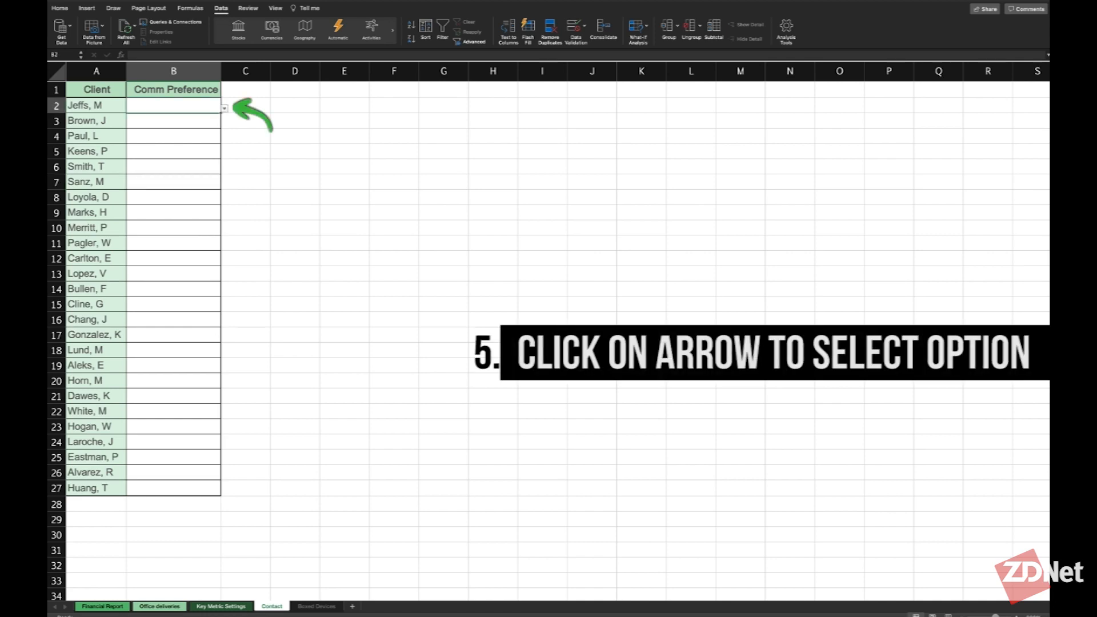
click(224, 107)
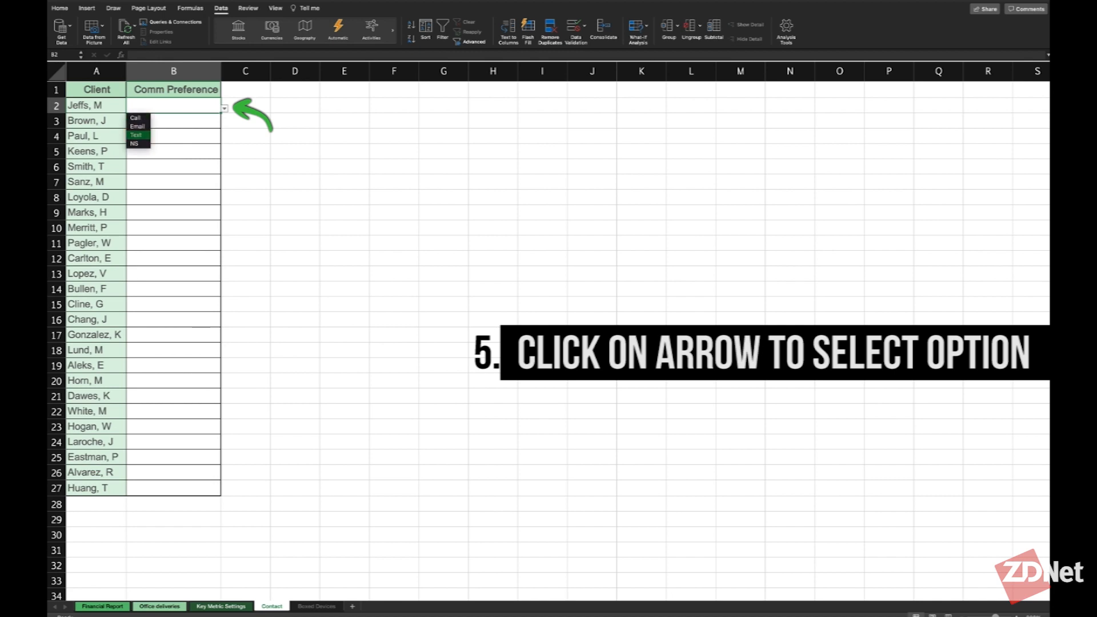
click(137, 126)
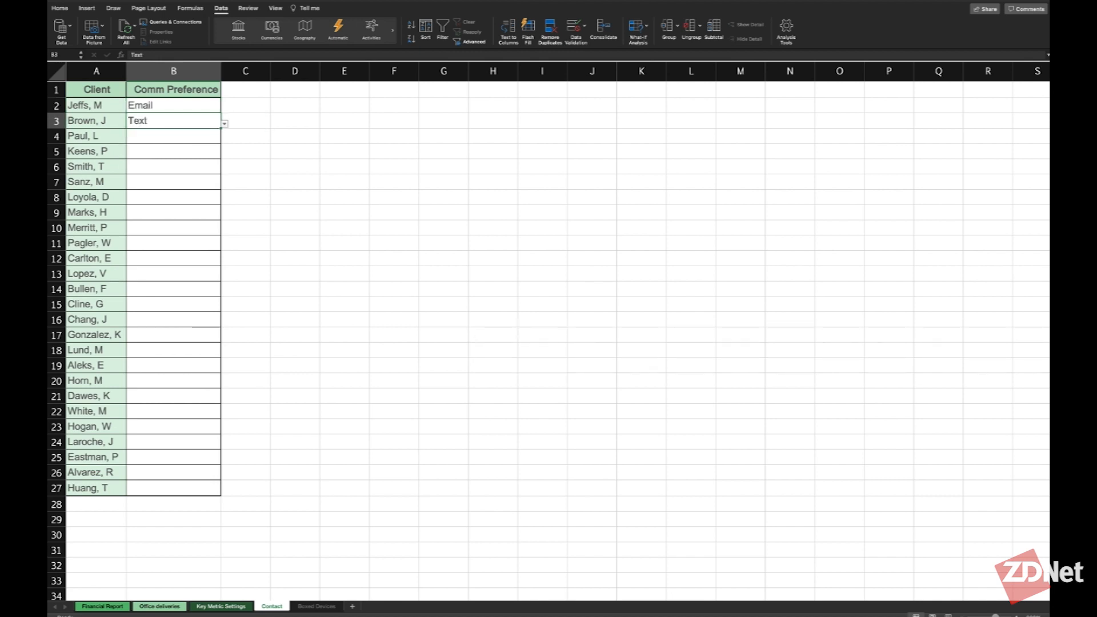
click(224, 138)
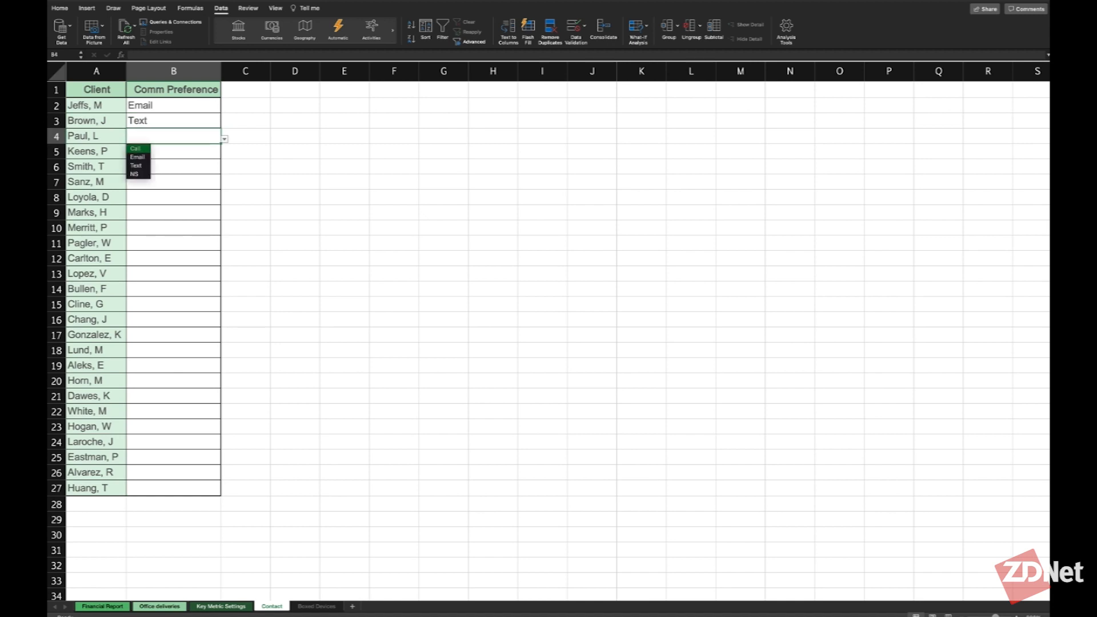
click(135, 148)
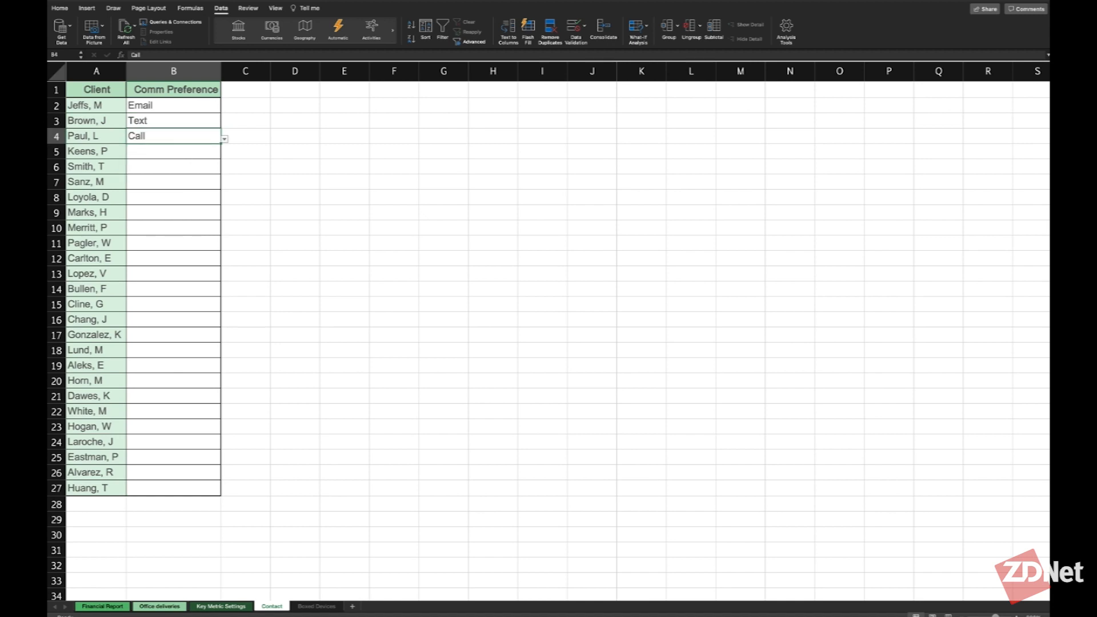
click(172, 151)
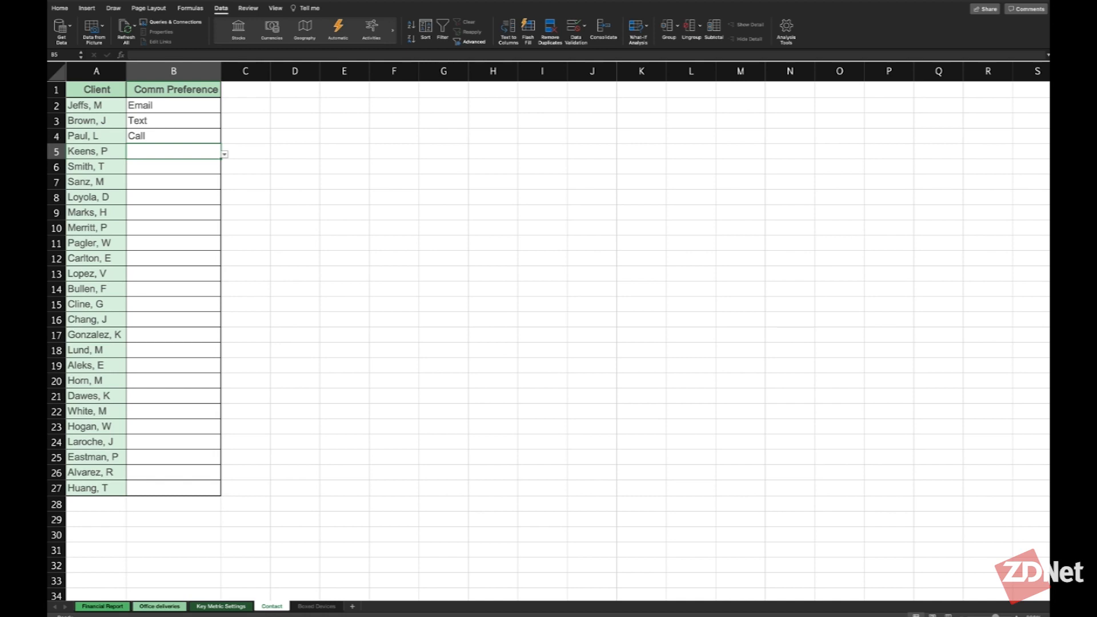
click(158, 606)
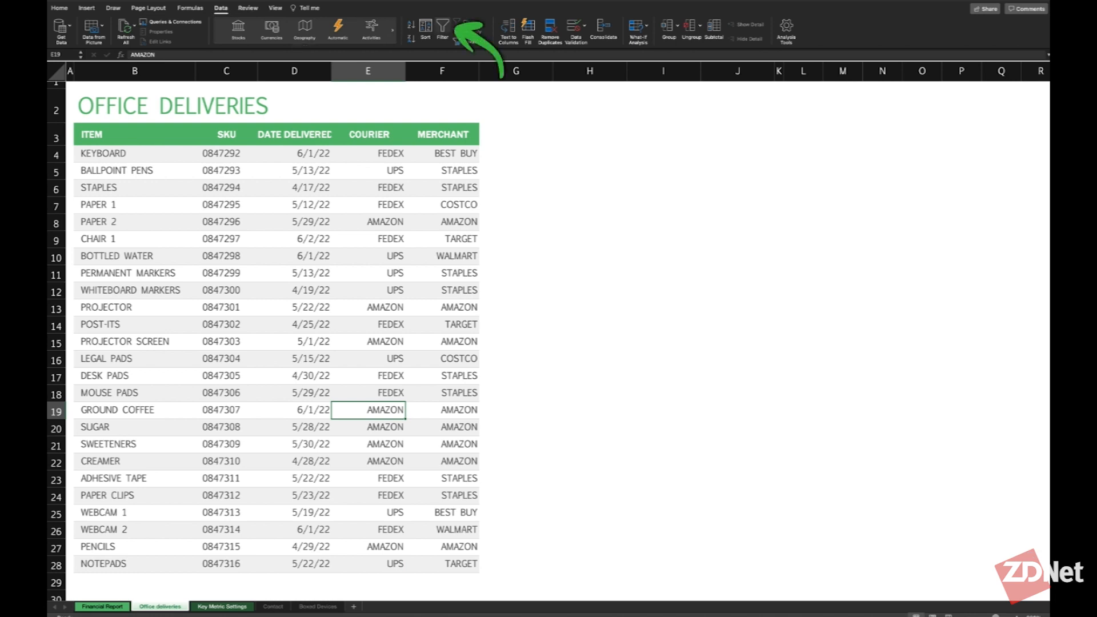
Turn on filters for the deliveries table, show only April deliveries, then clear the date filter.
click(441, 29)
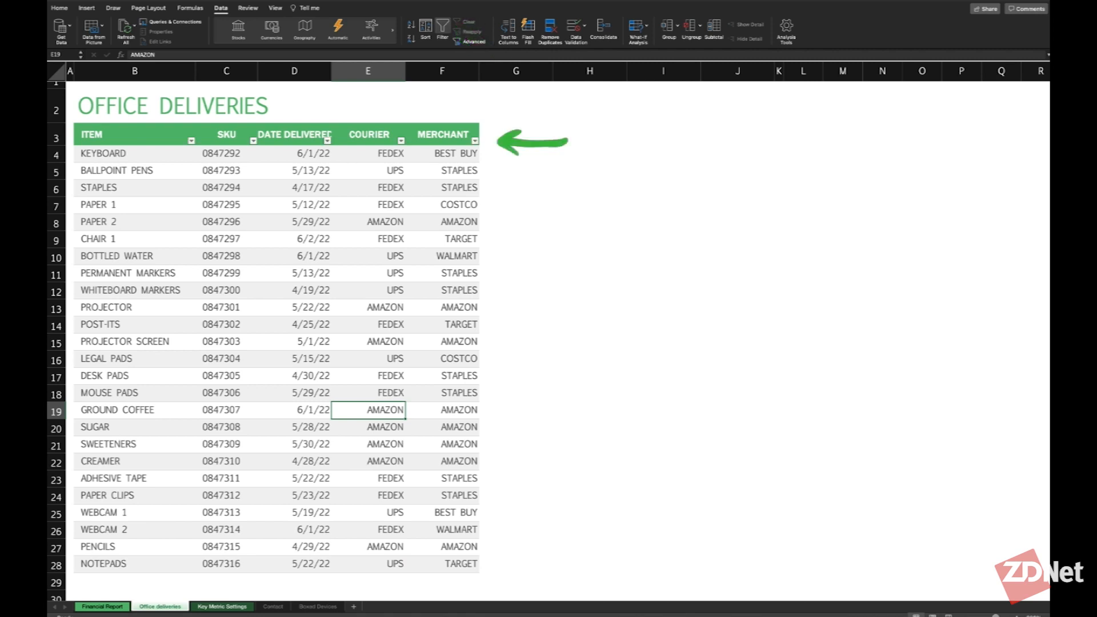
click(326, 140)
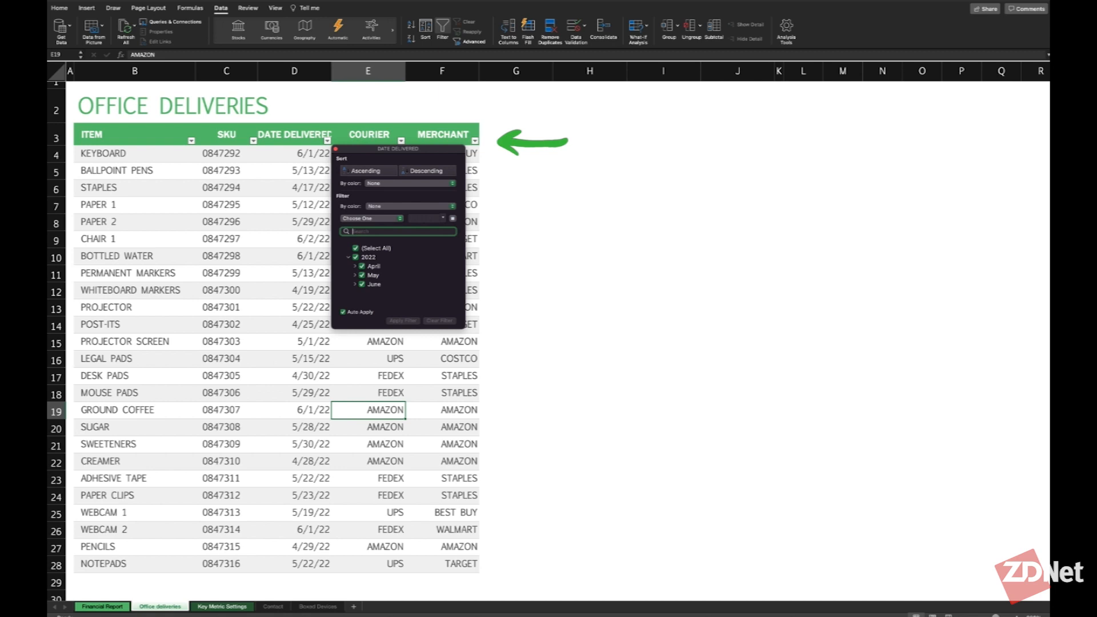
click(374, 266)
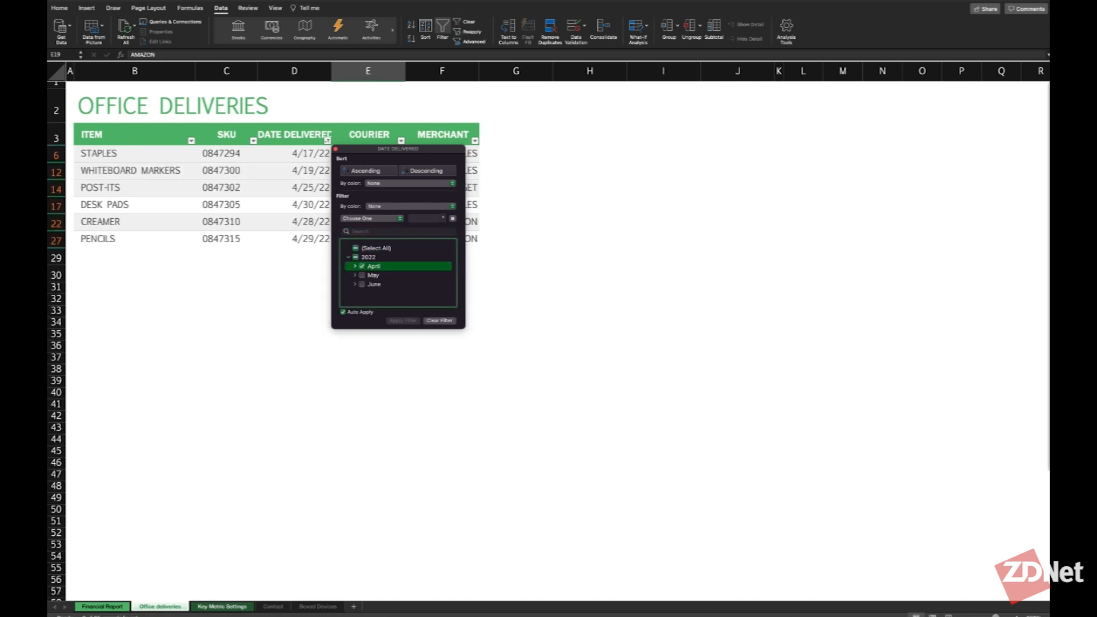
click(356, 248)
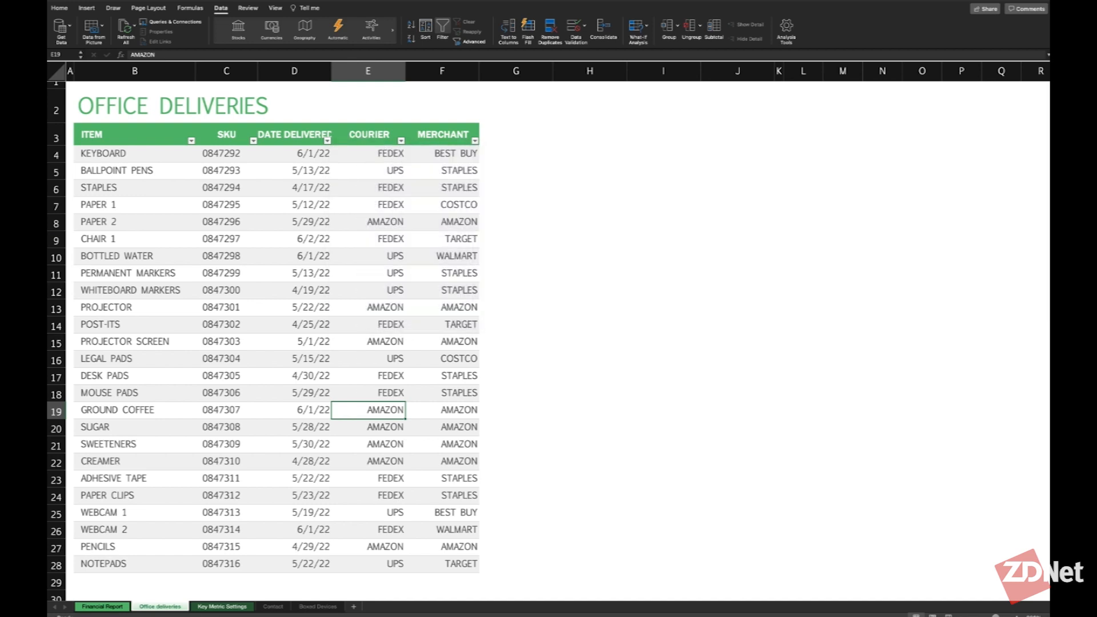
Filter the MERCHANT column to show only AMAZON rows.
click(475, 135)
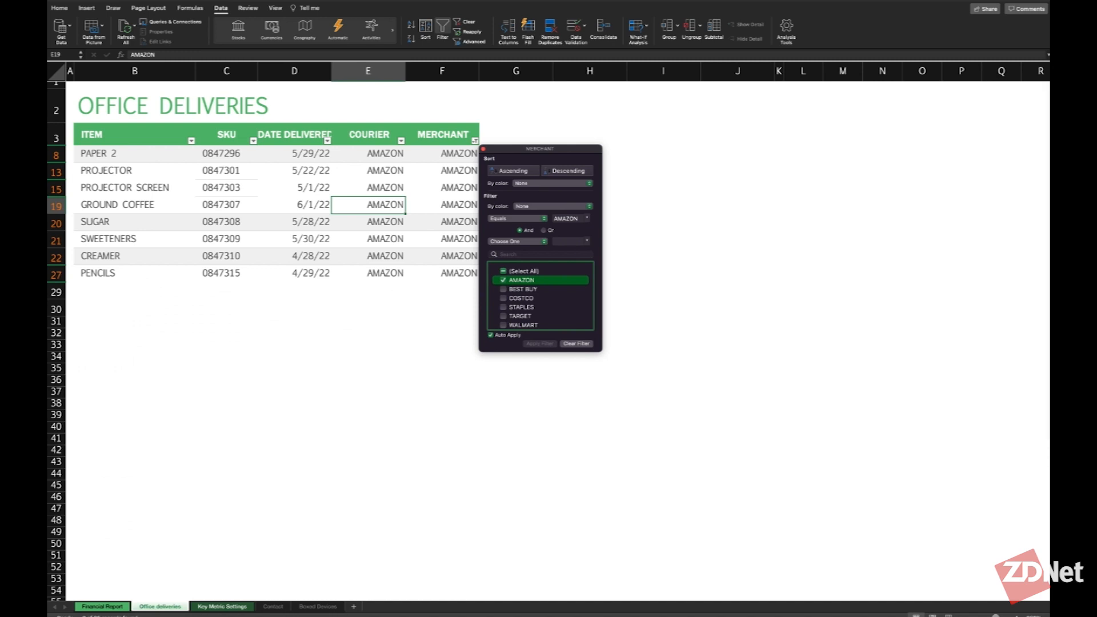
click(272, 606)
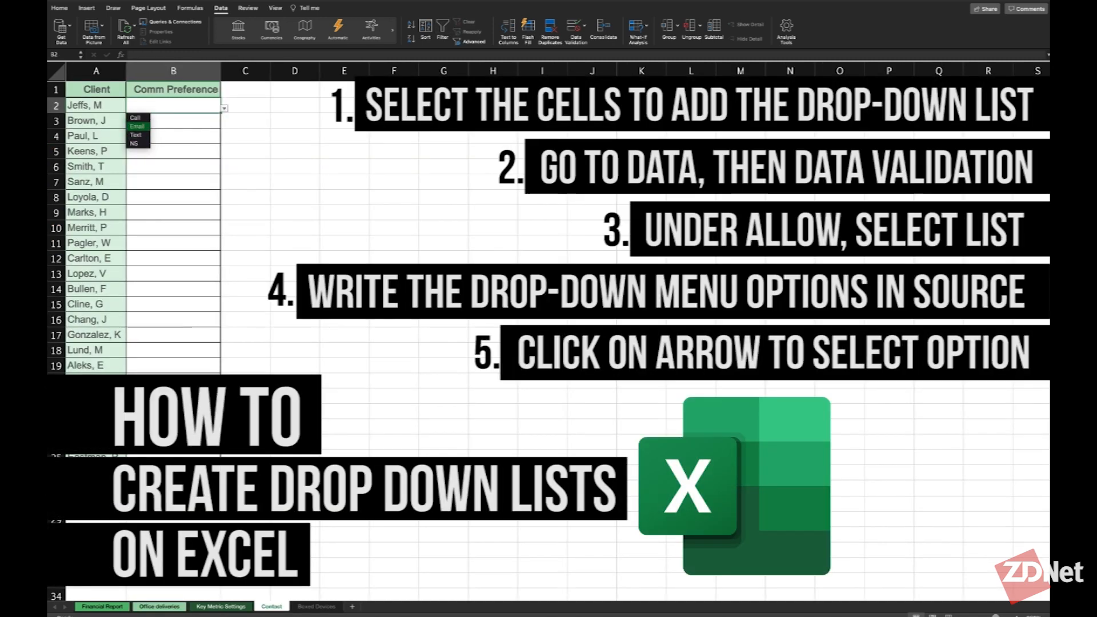